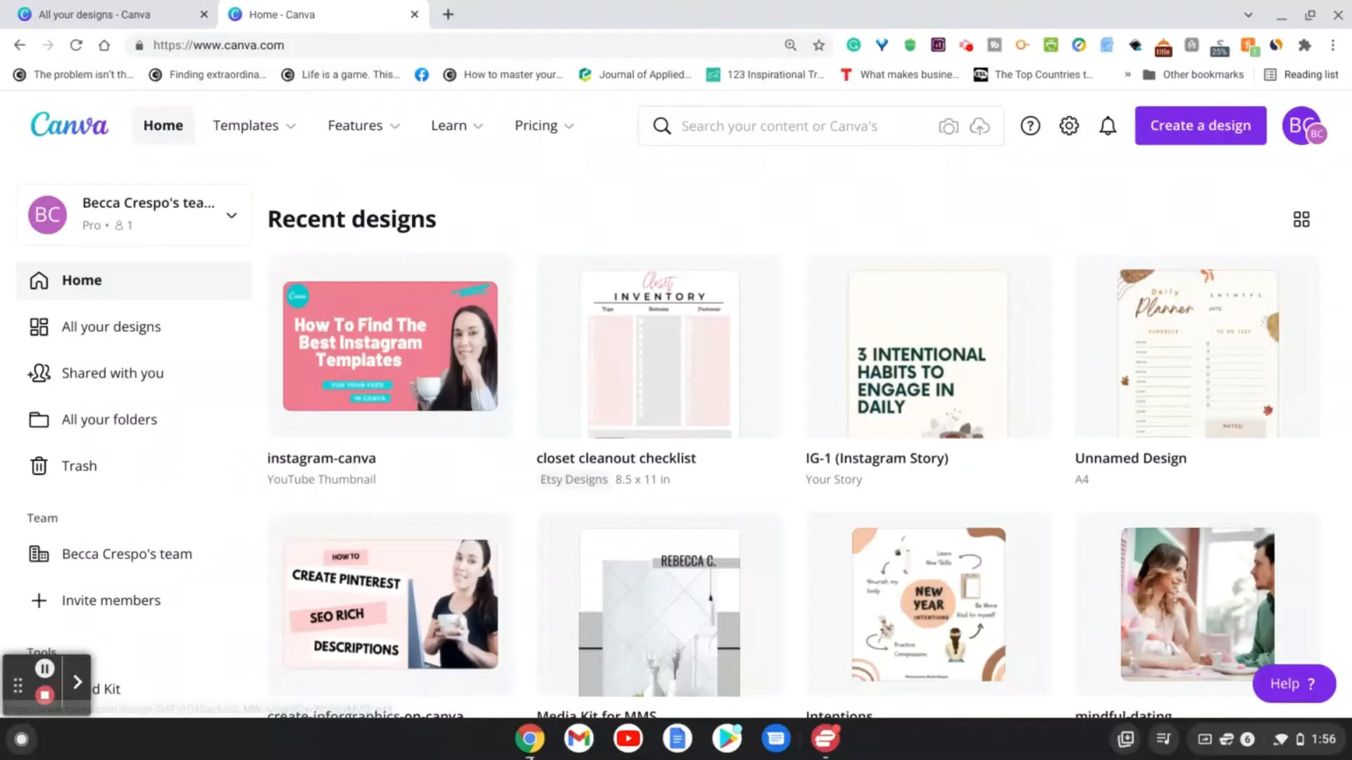
mouse_move(522, 744)
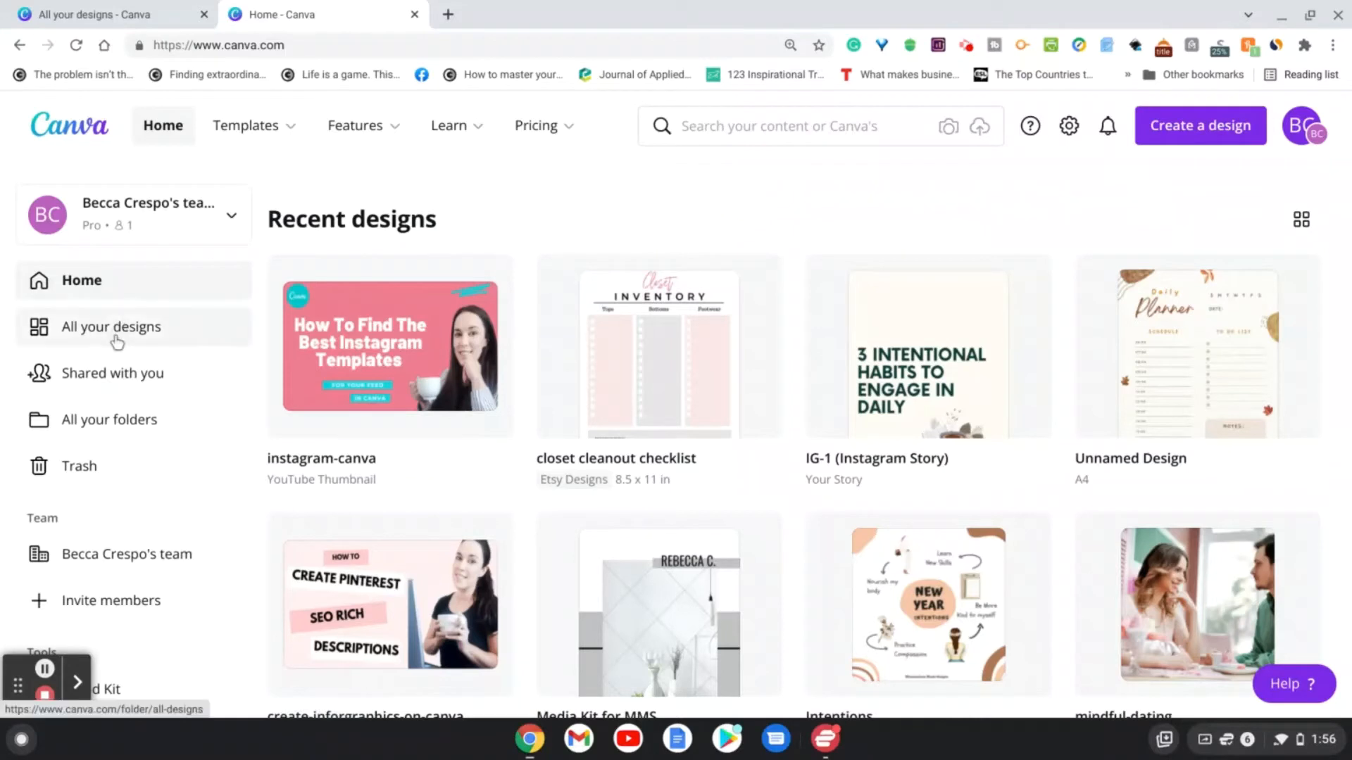
mouse_move(203, 350)
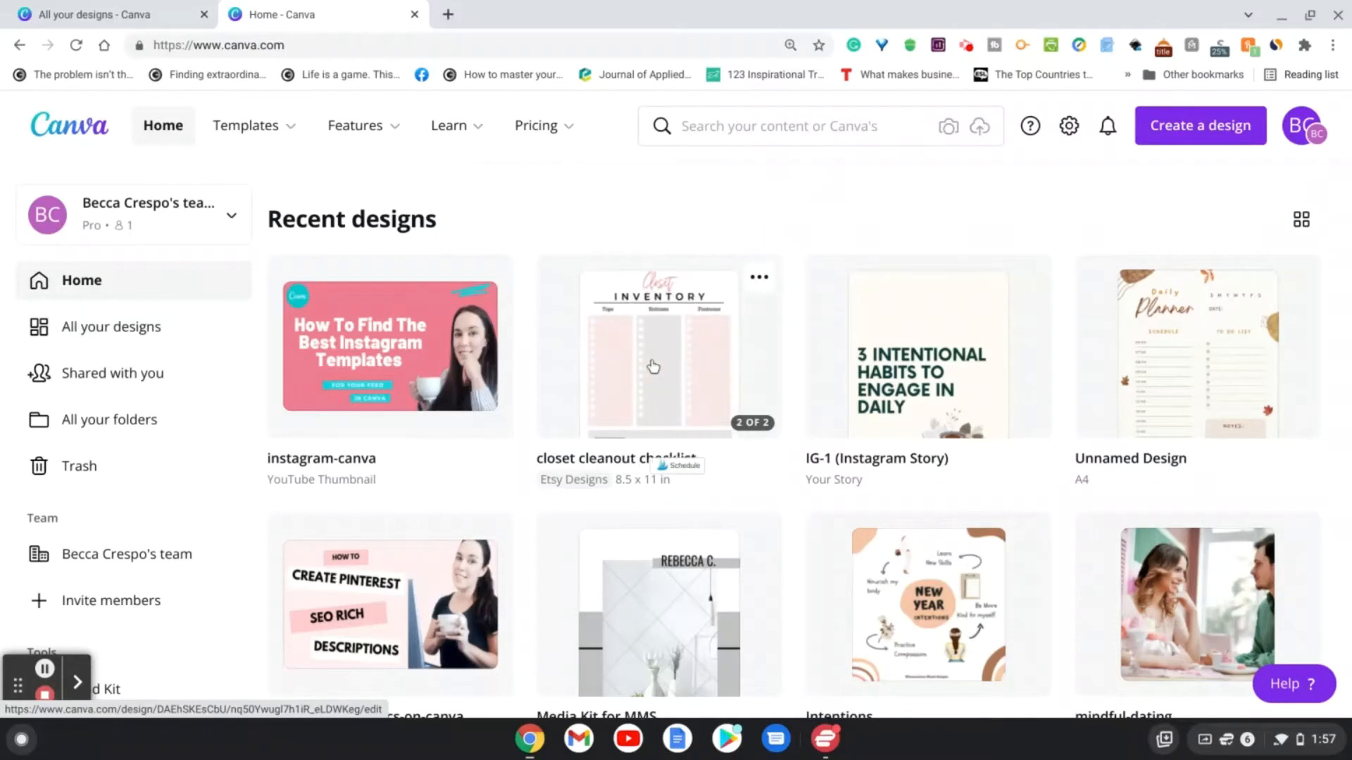
Open the closet cleanout checklist in the editor at about 37% zoom.
left_click(653, 366)
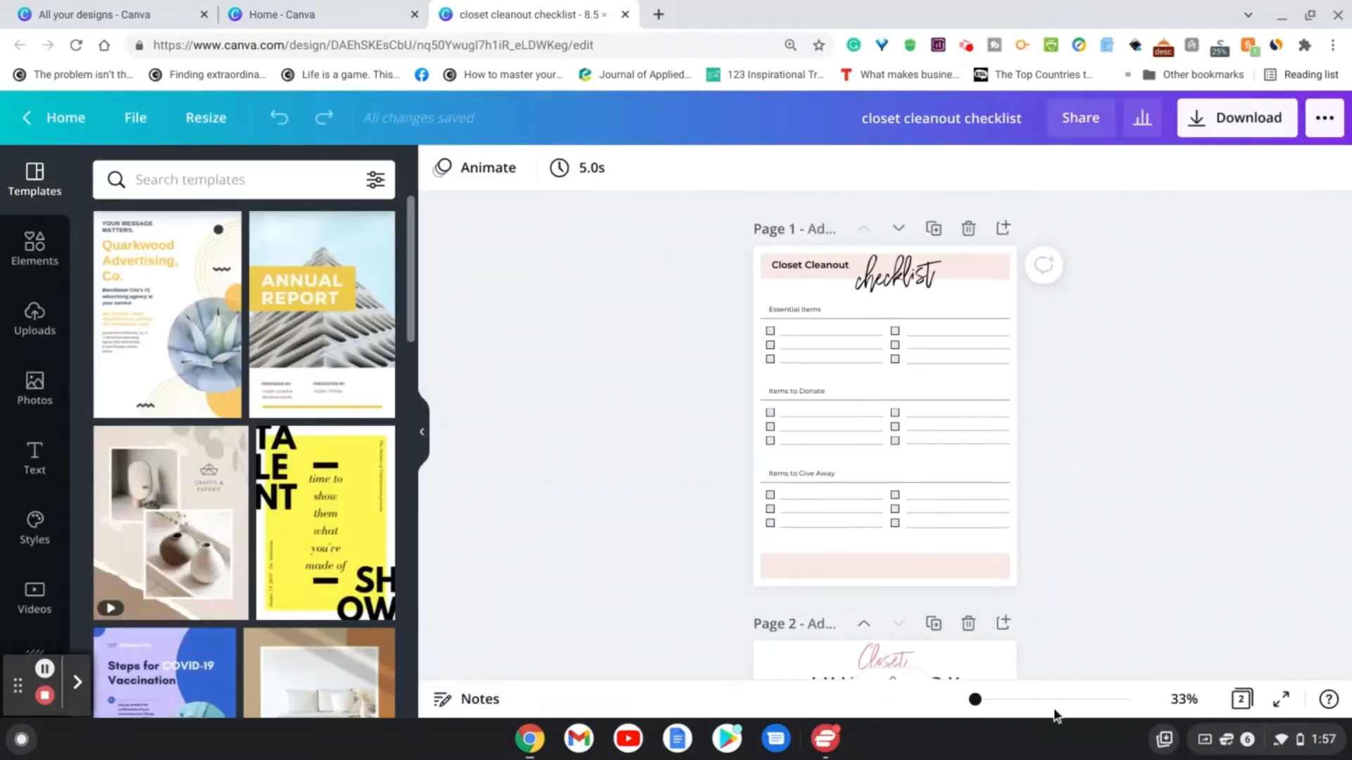
left_click_drag(974, 700, 981, 699)
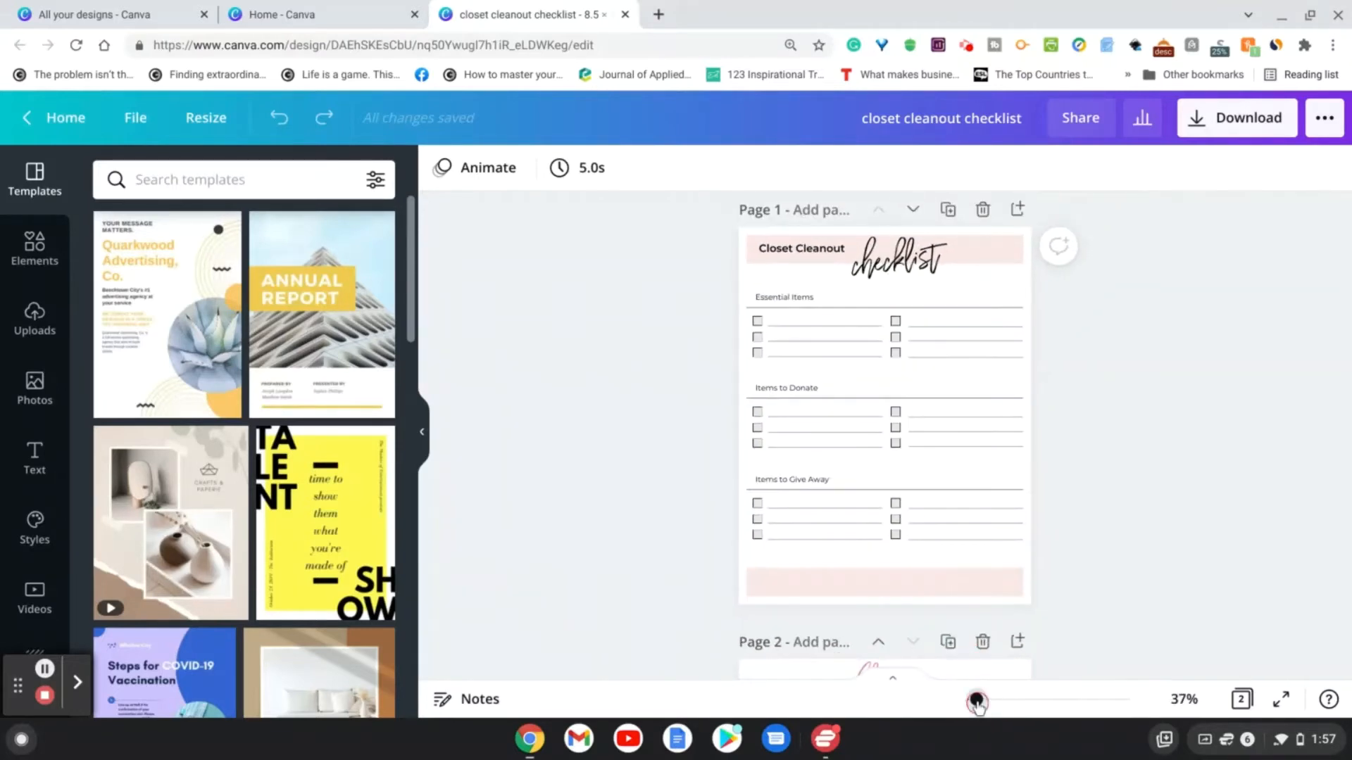
mouse_move(1098, 140)
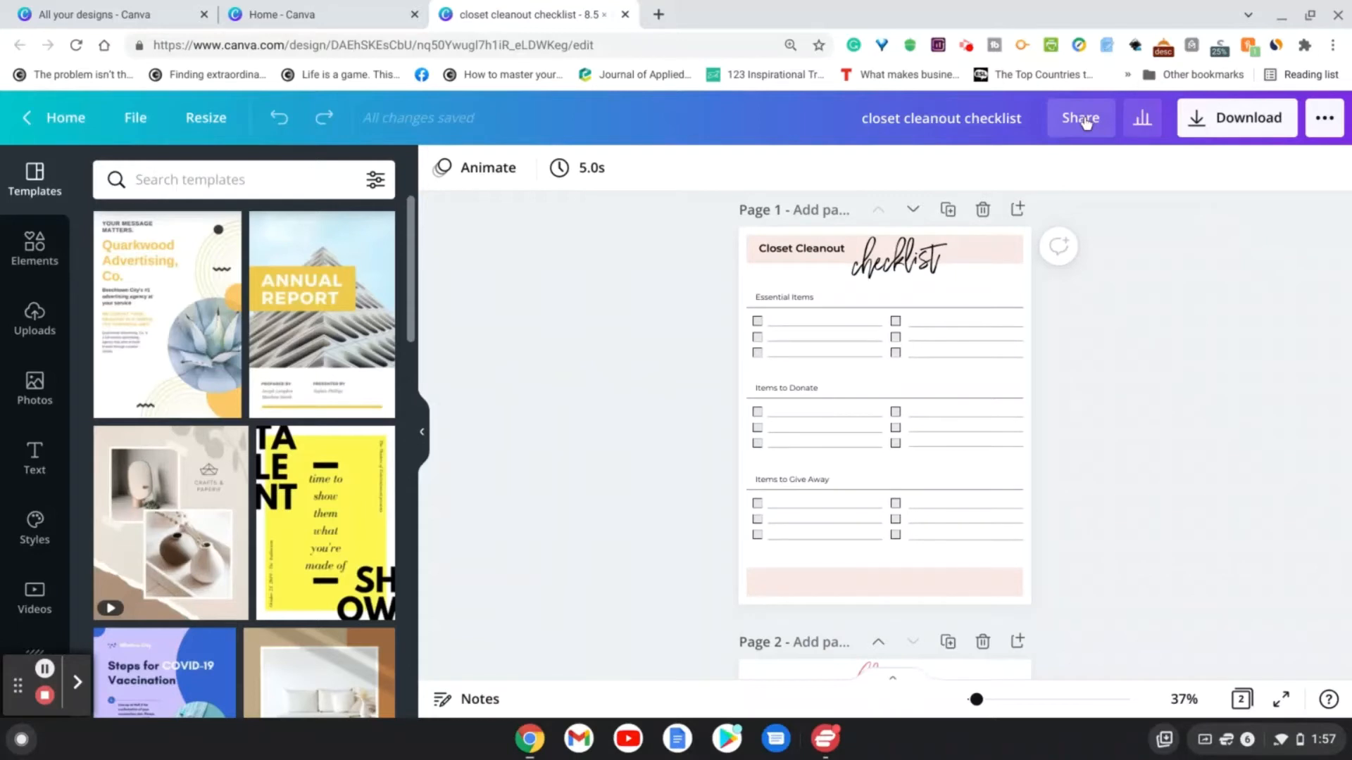
Set the Share link access to 'use as template' and copy the link.
left_click(1081, 118)
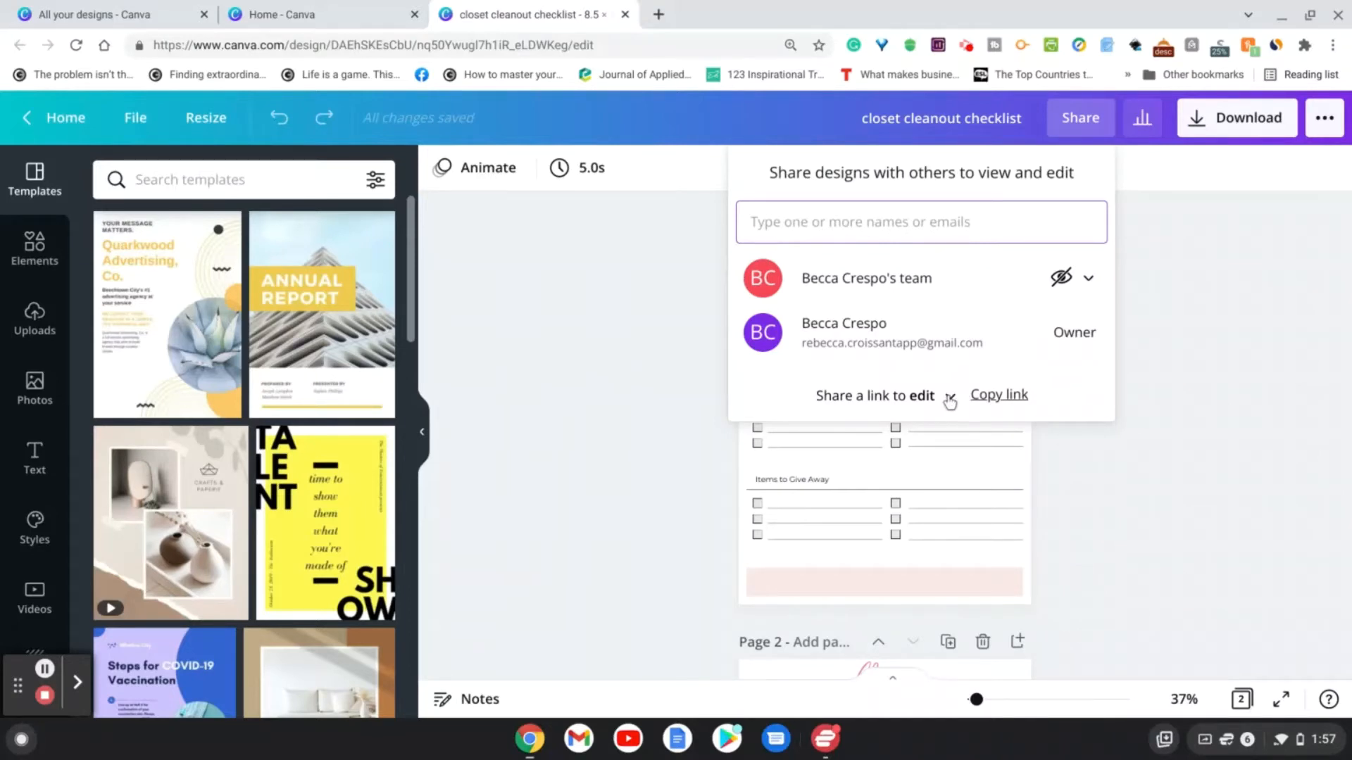
left_click(949, 396)
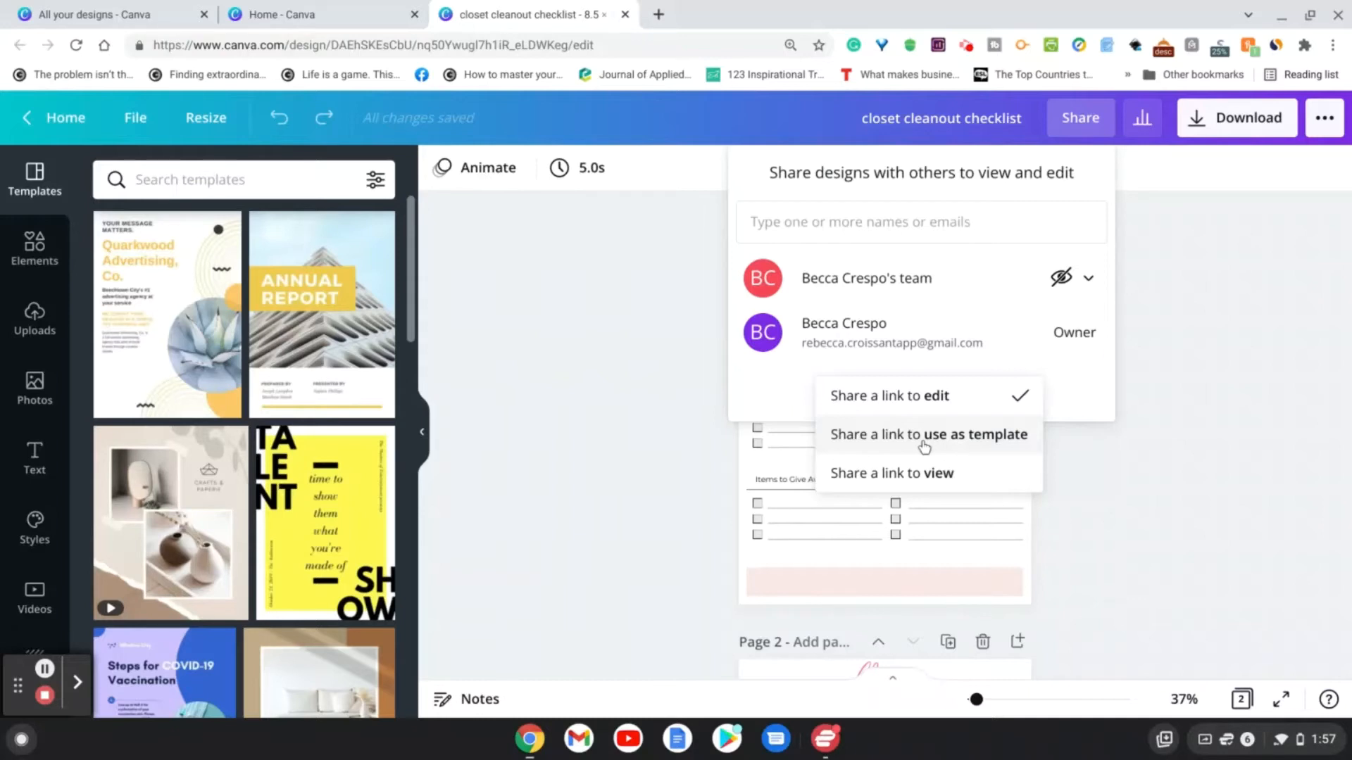
left_click(926, 433)
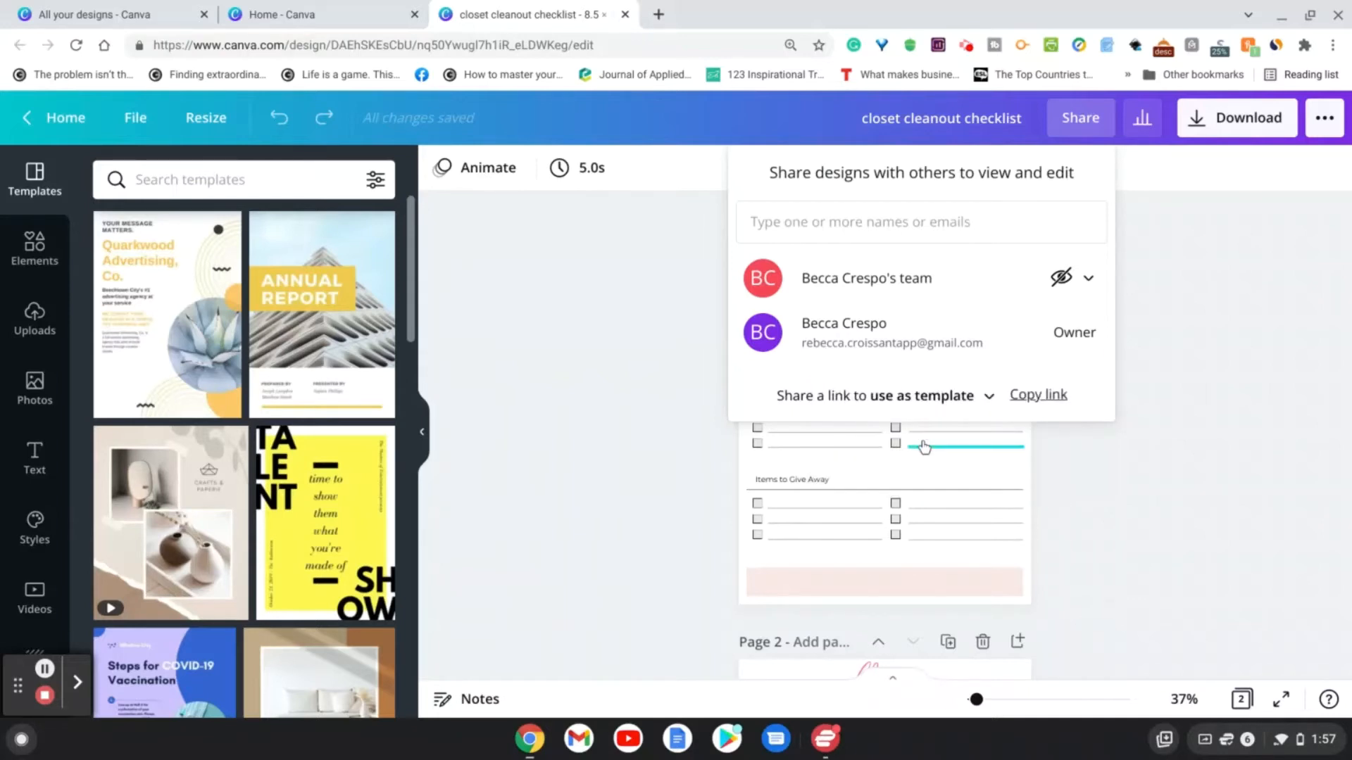
mouse_move(1035, 400)
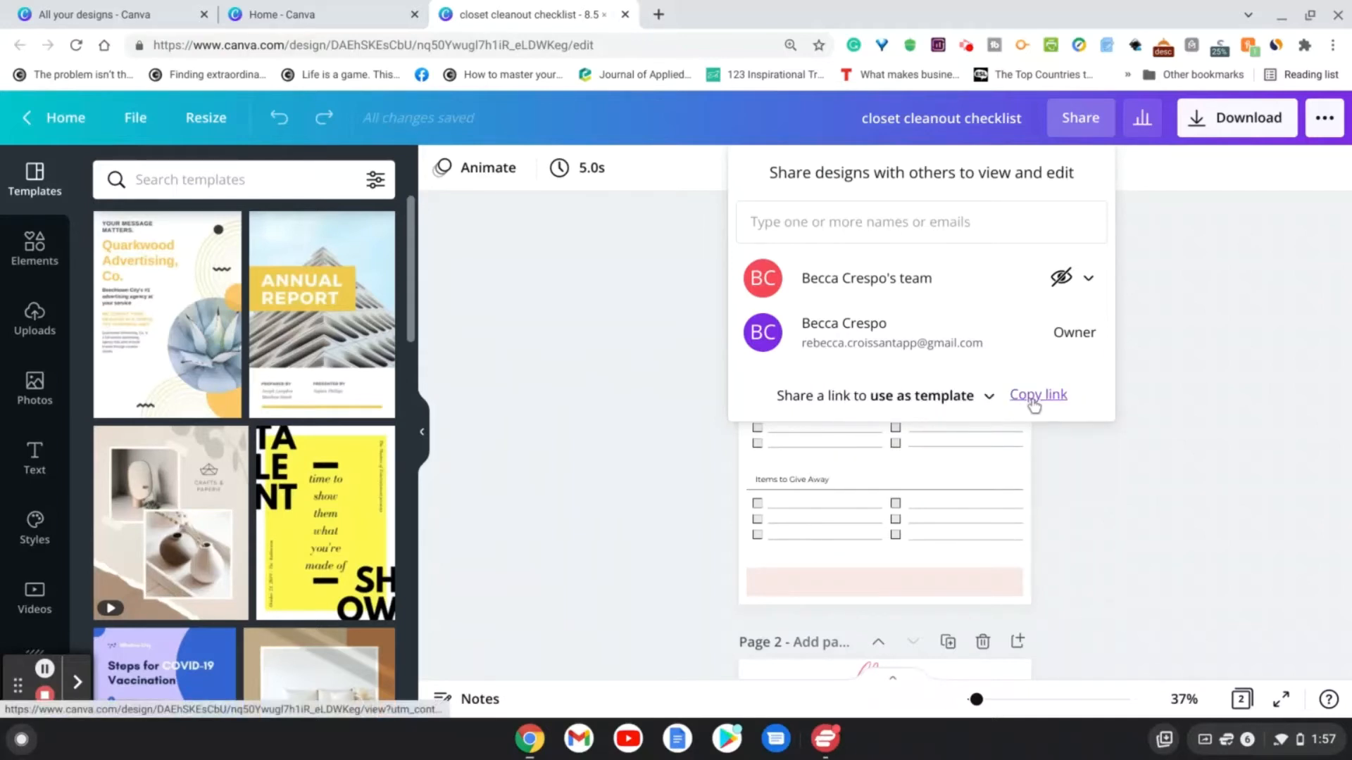
left_click(1038, 394)
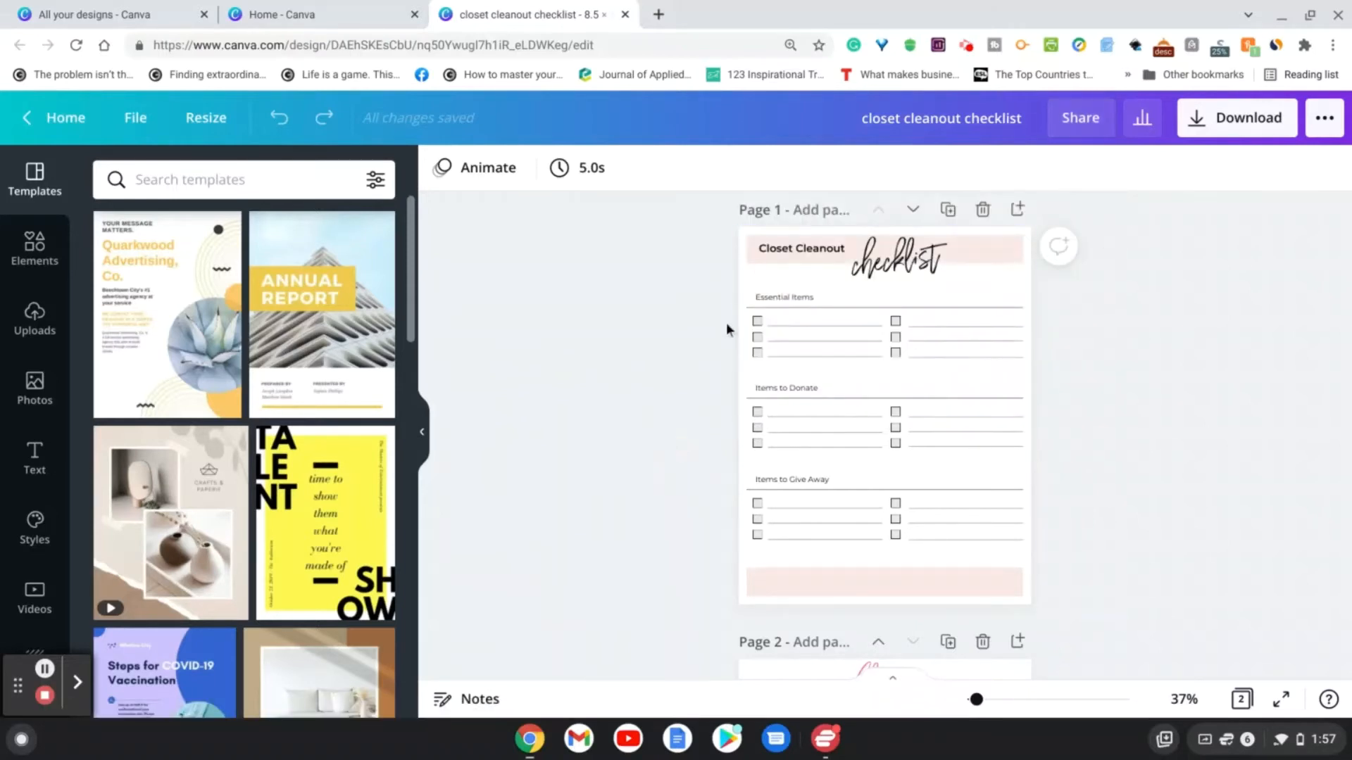
mouse_move(1059, 434)
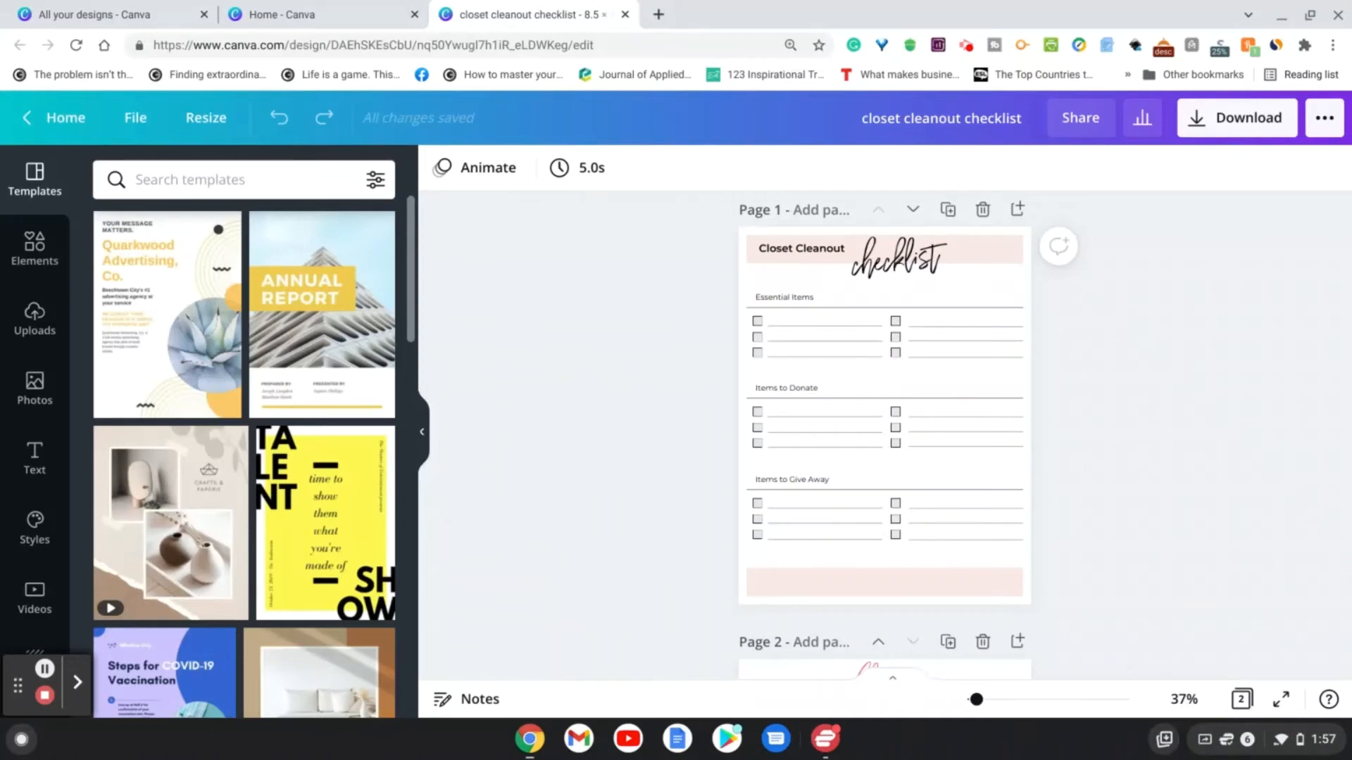
Paste the copied template link into a new Chrome tab and load it.
left_click(825, 445)
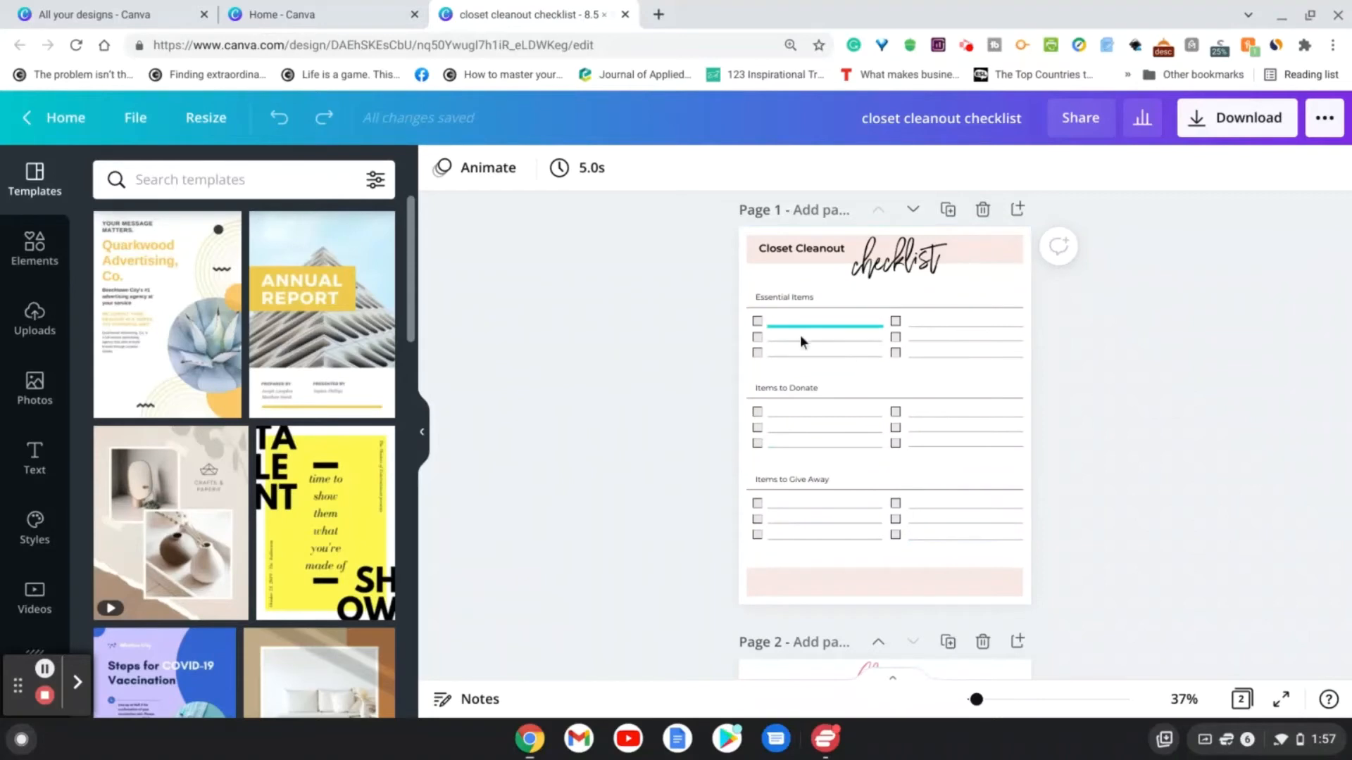
left_click(1171, 432)
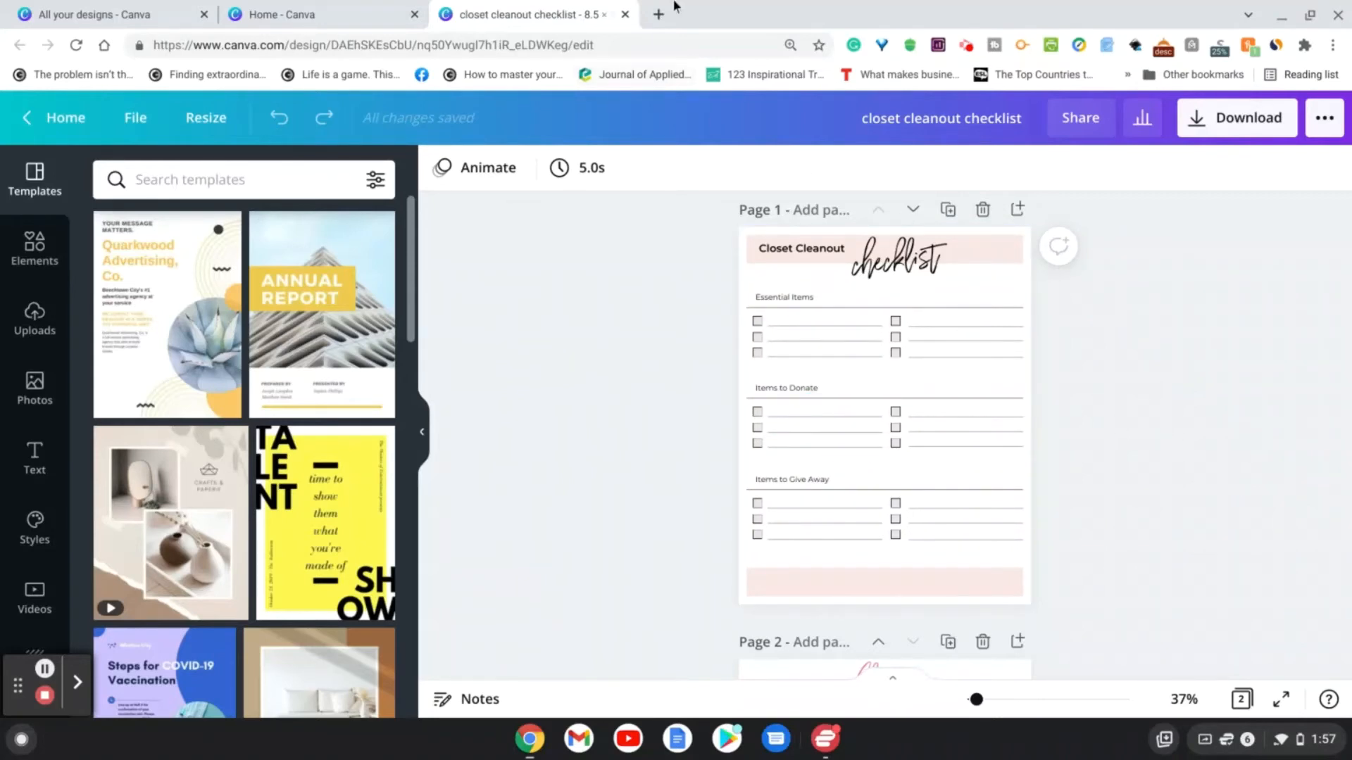
mouse_move(659, 16)
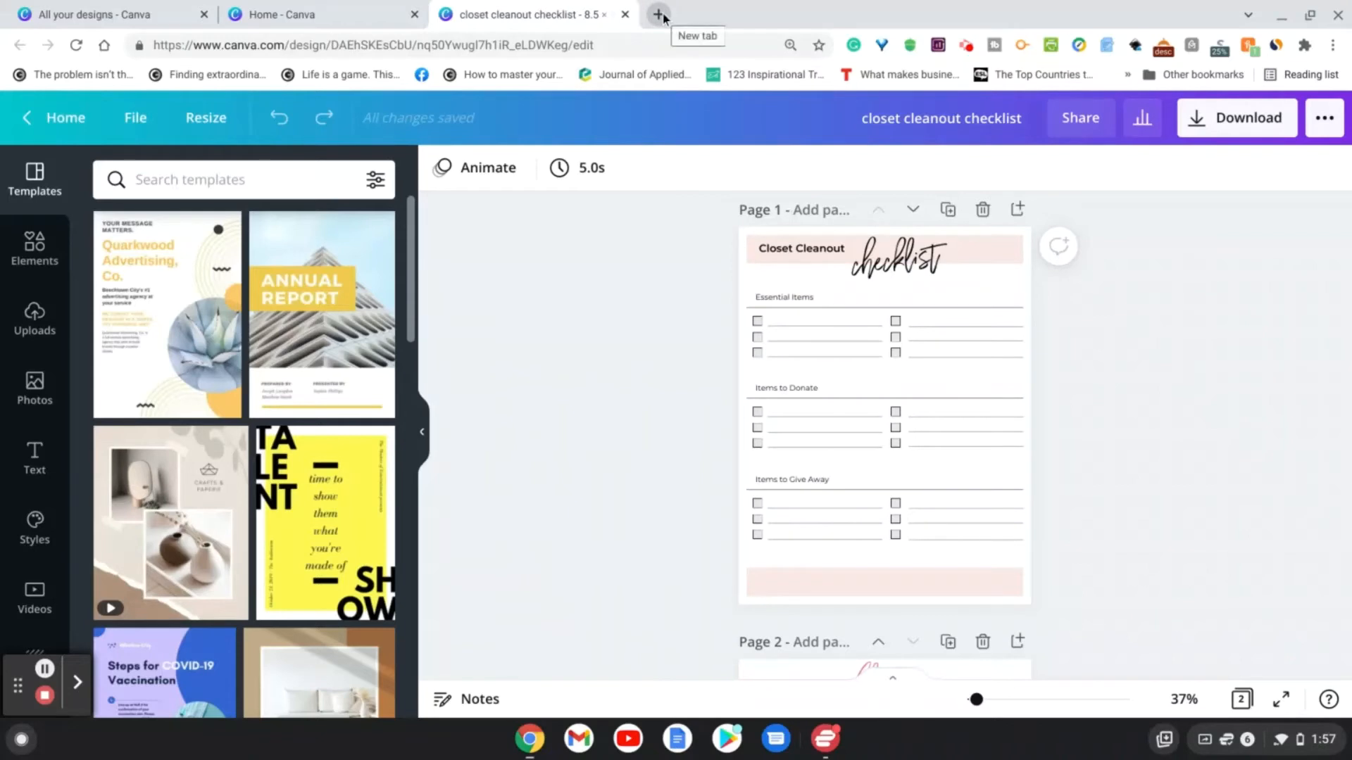
left_click(659, 14)
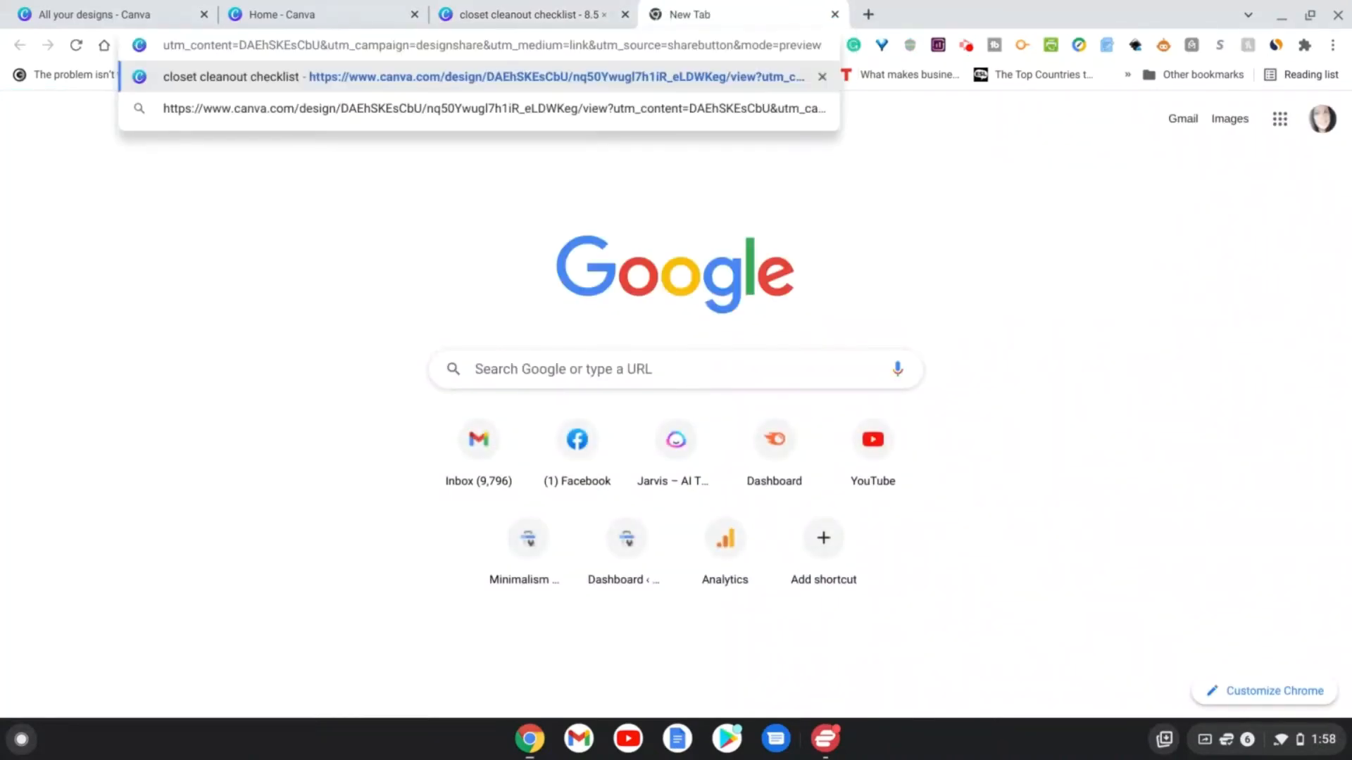
left_click(518, 73)
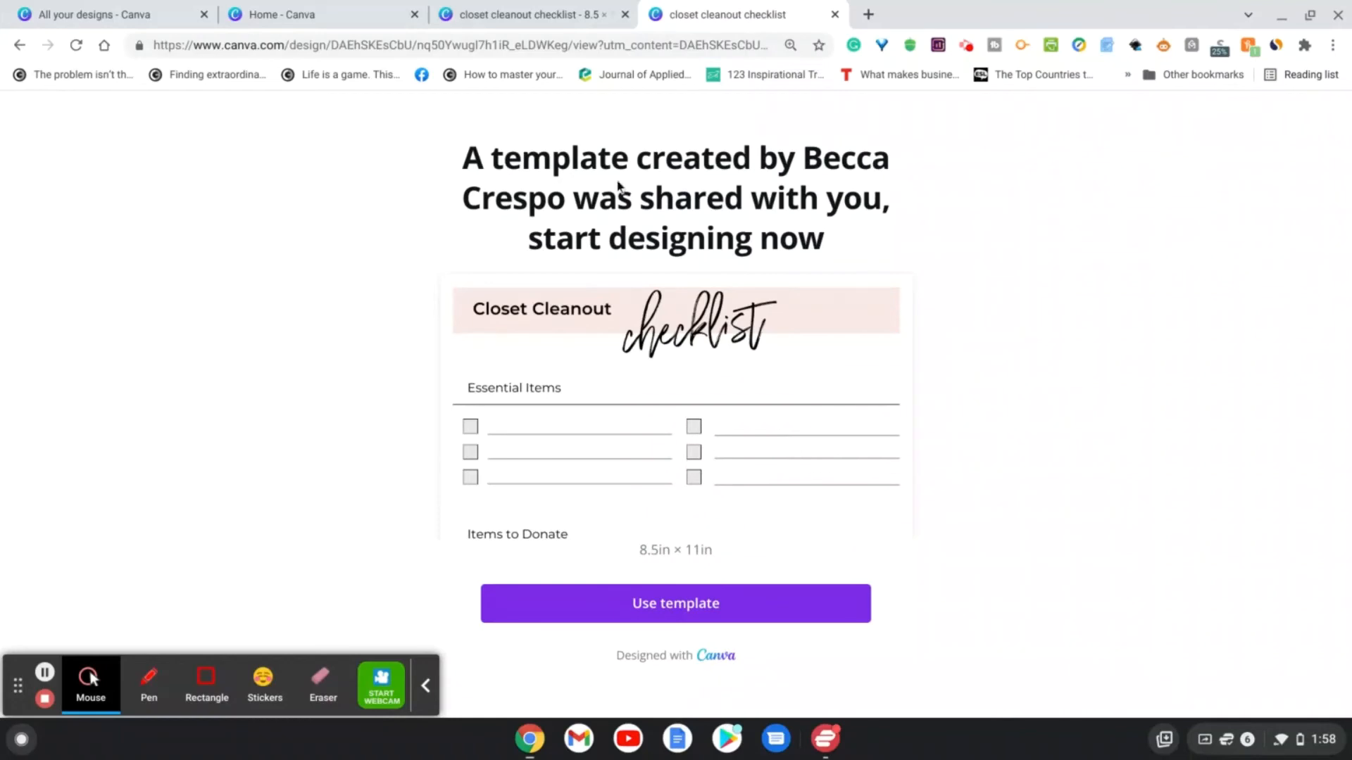
mouse_move(687, 218)
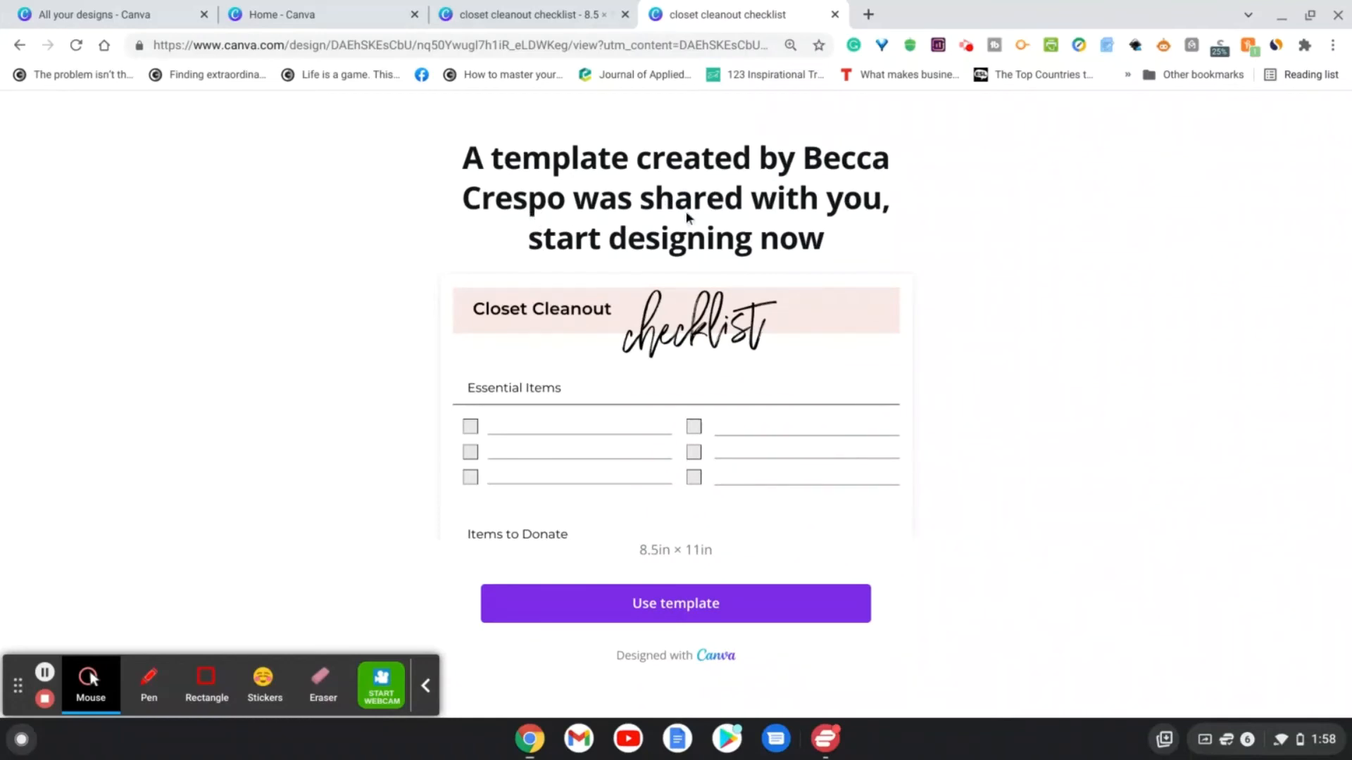
mouse_move(946, 258)
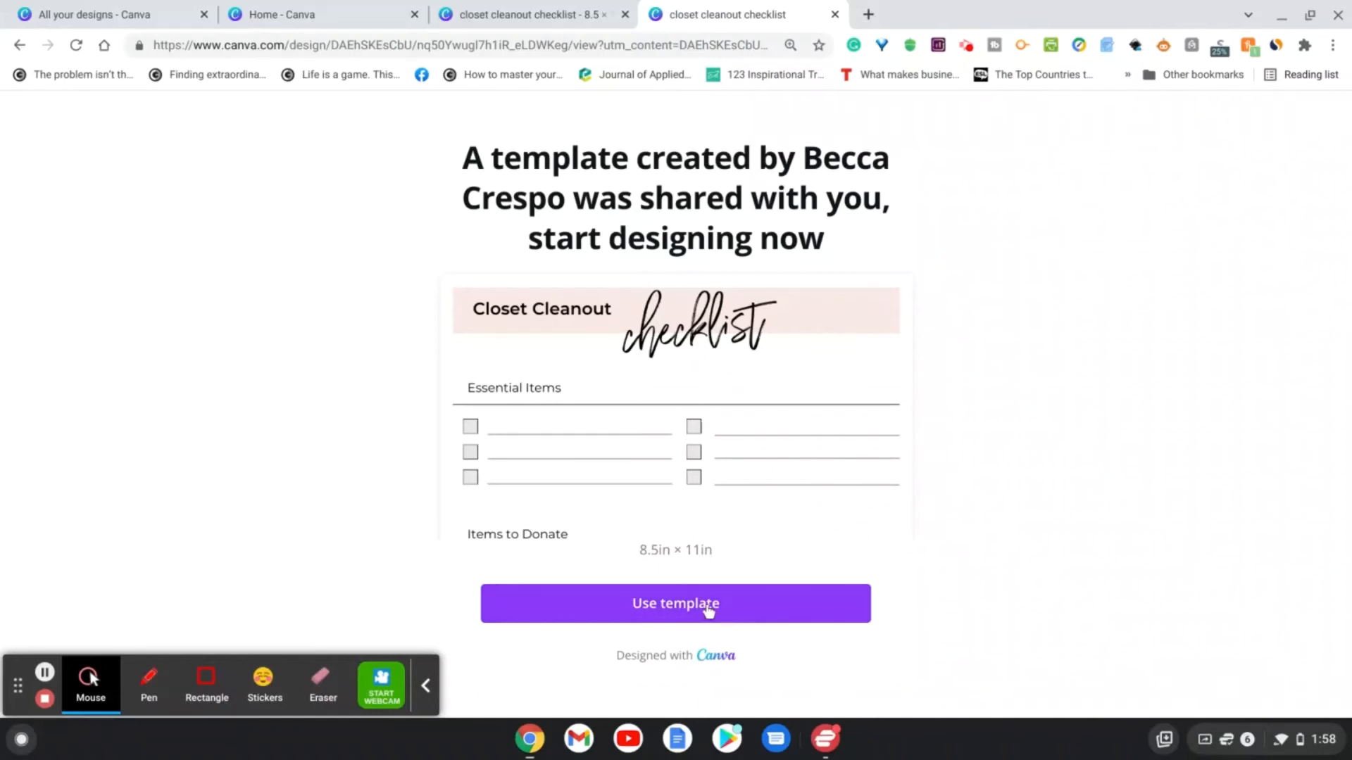
Use the shared template to create 'Copy of closet cleanout checklist' for editing.
left_click(676, 602)
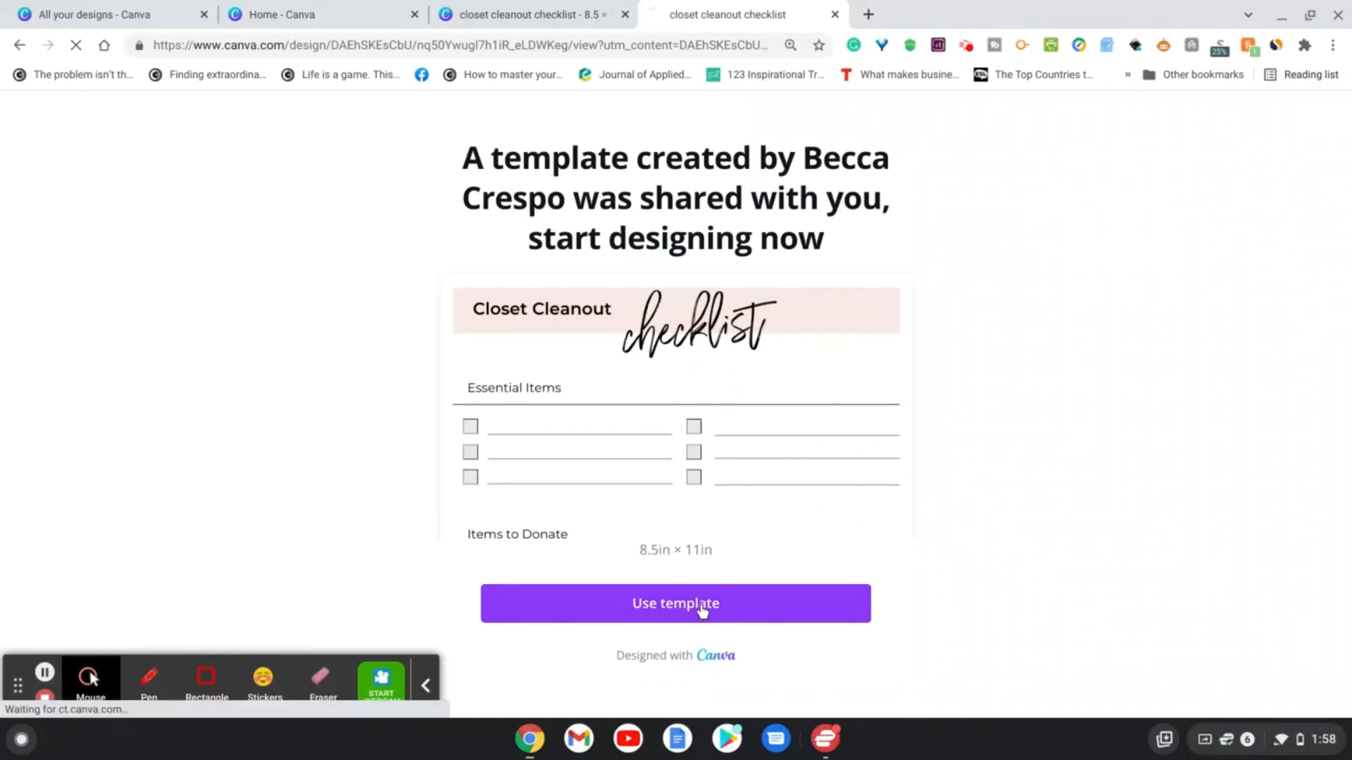
left_click(676, 602)
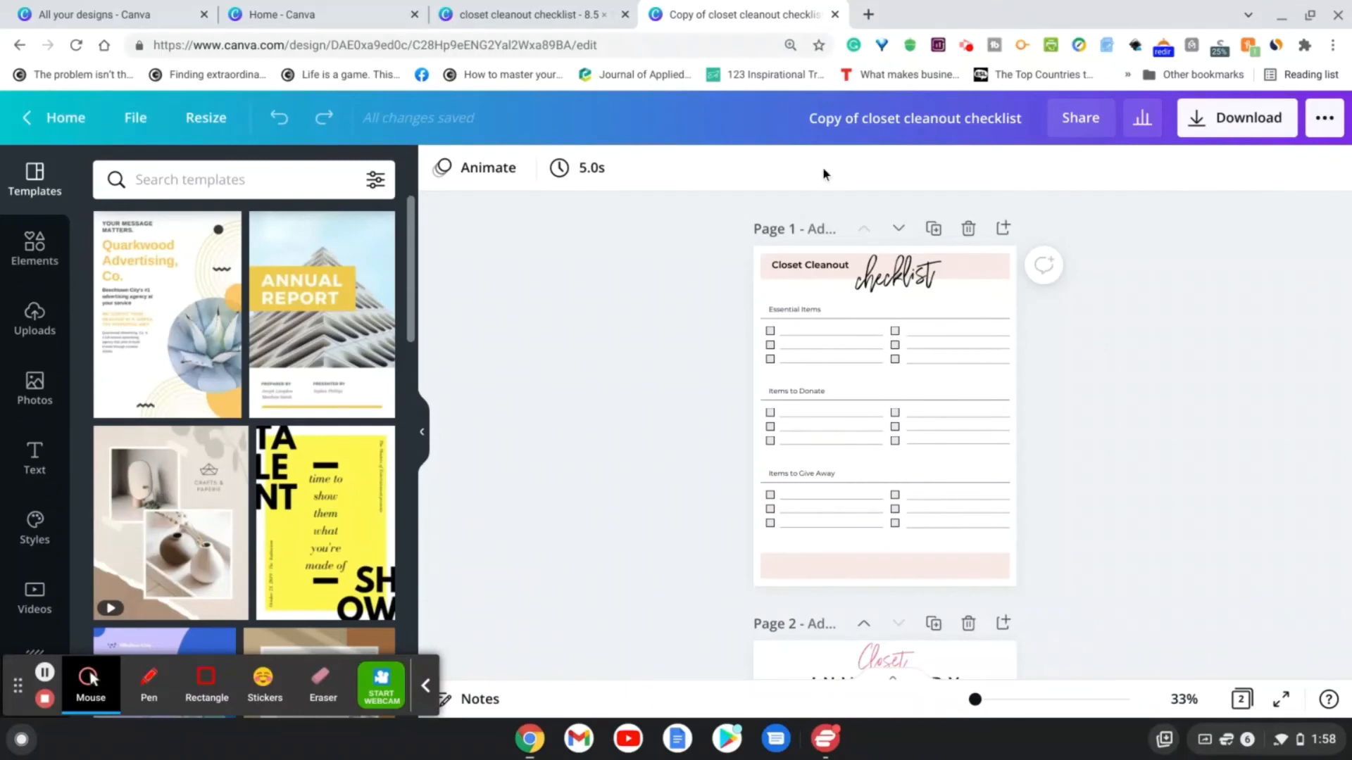
mouse_move(825, 606)
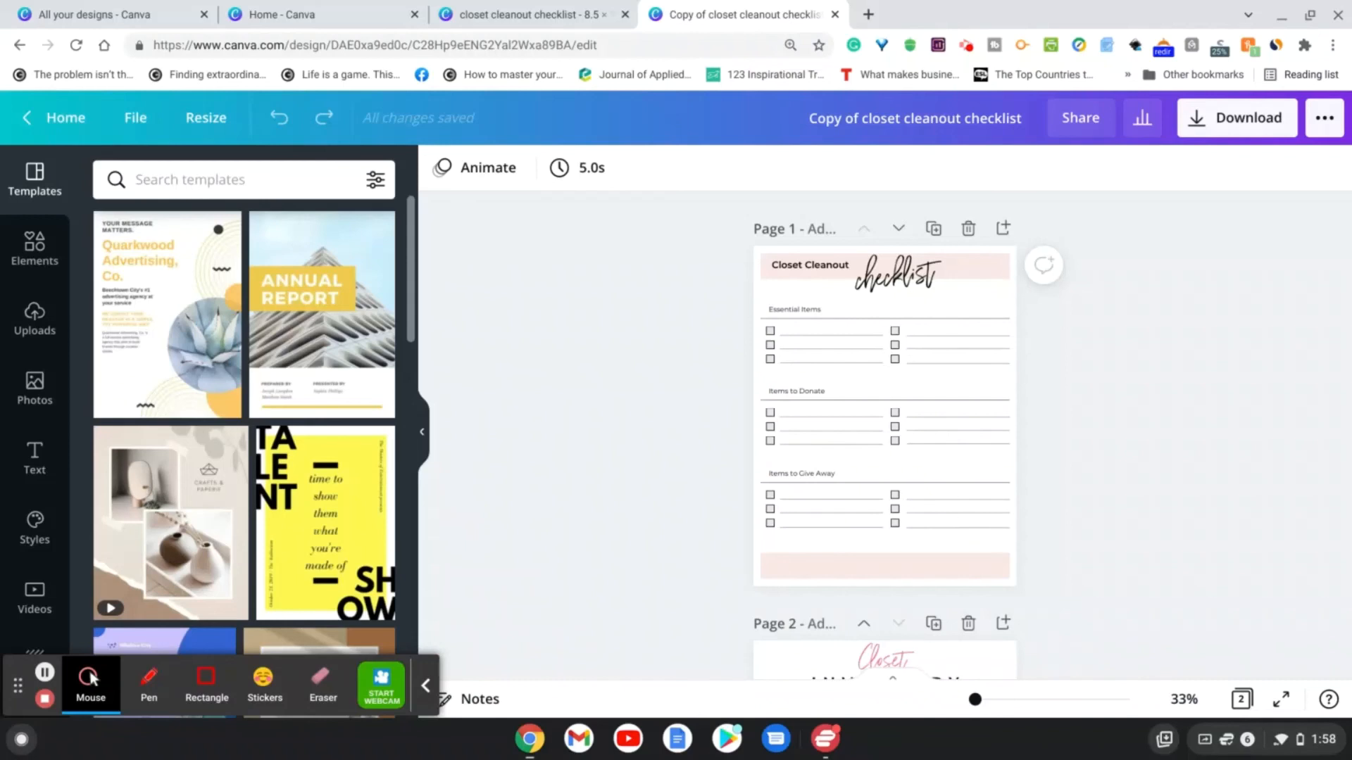
mouse_move(704, 446)
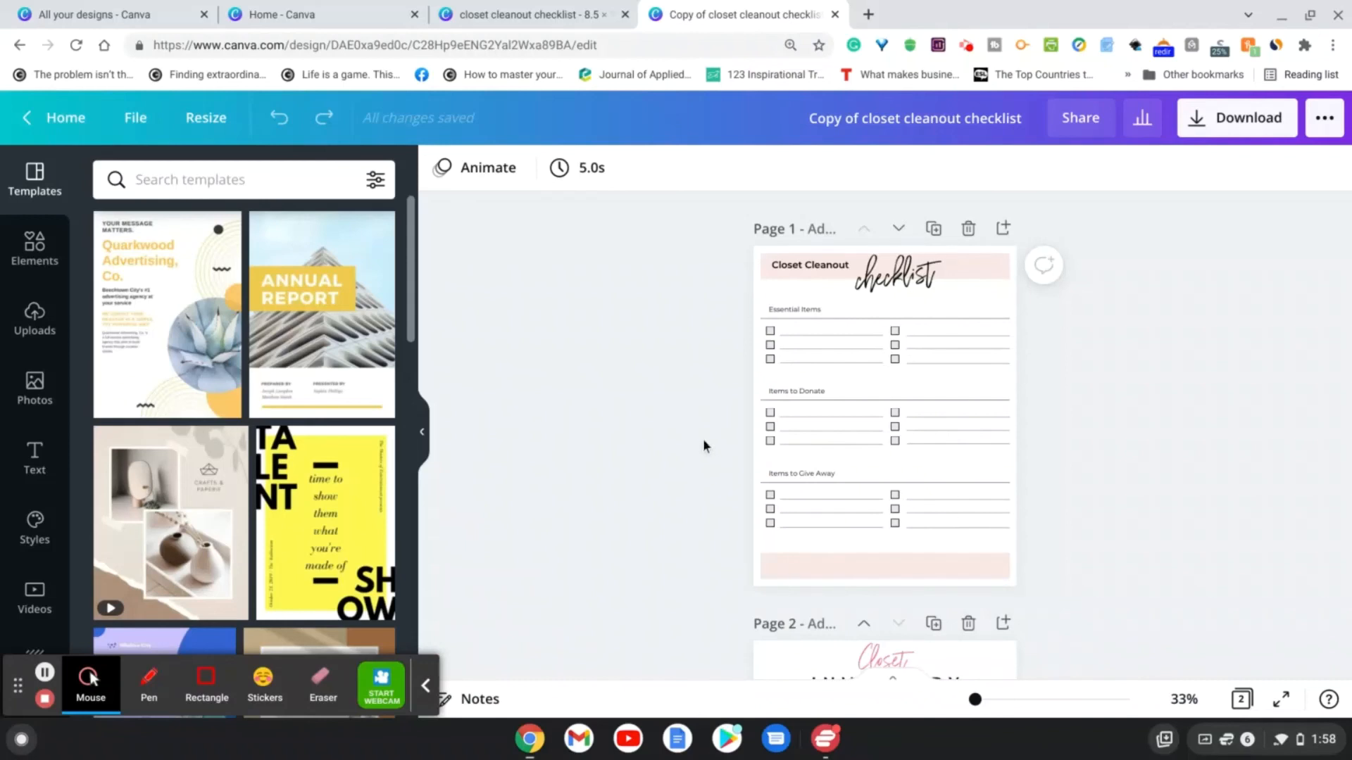
mouse_move(11, 583)
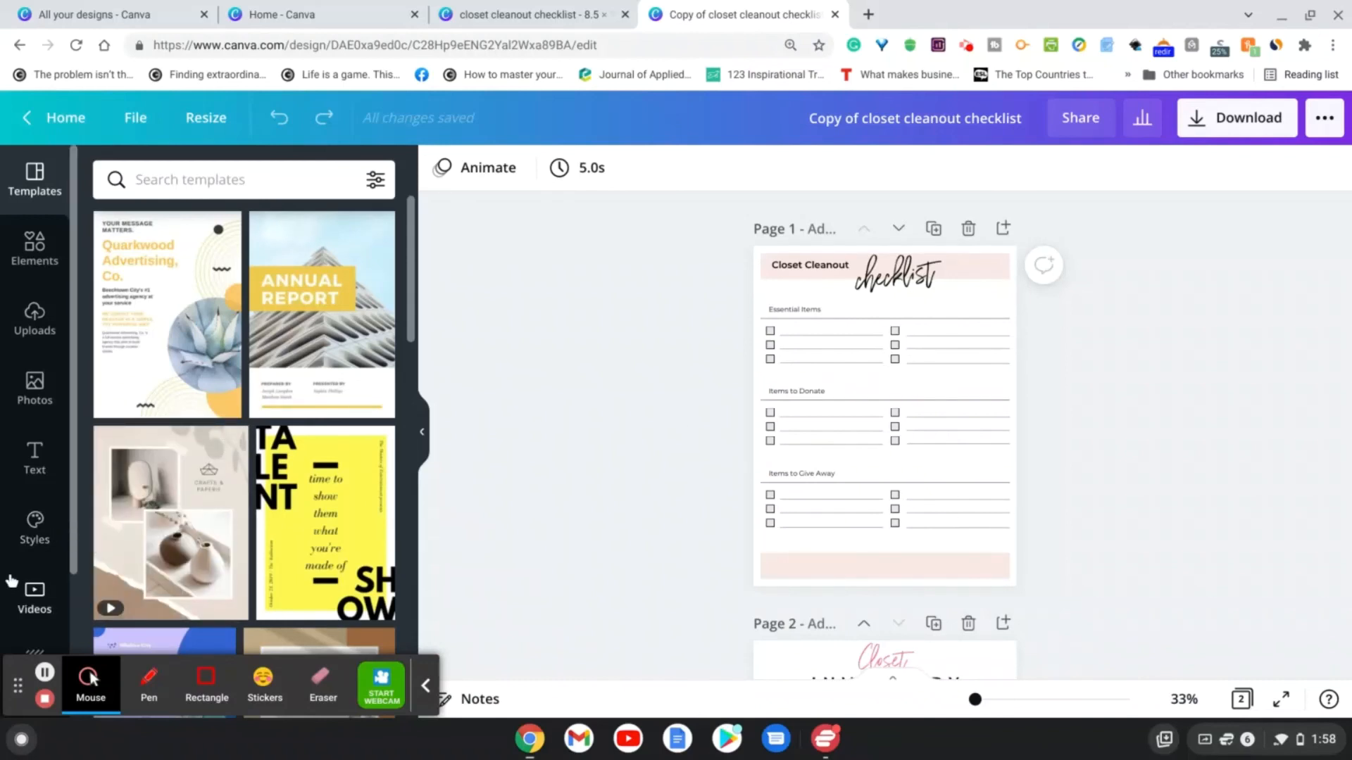
mouse_move(45, 695)
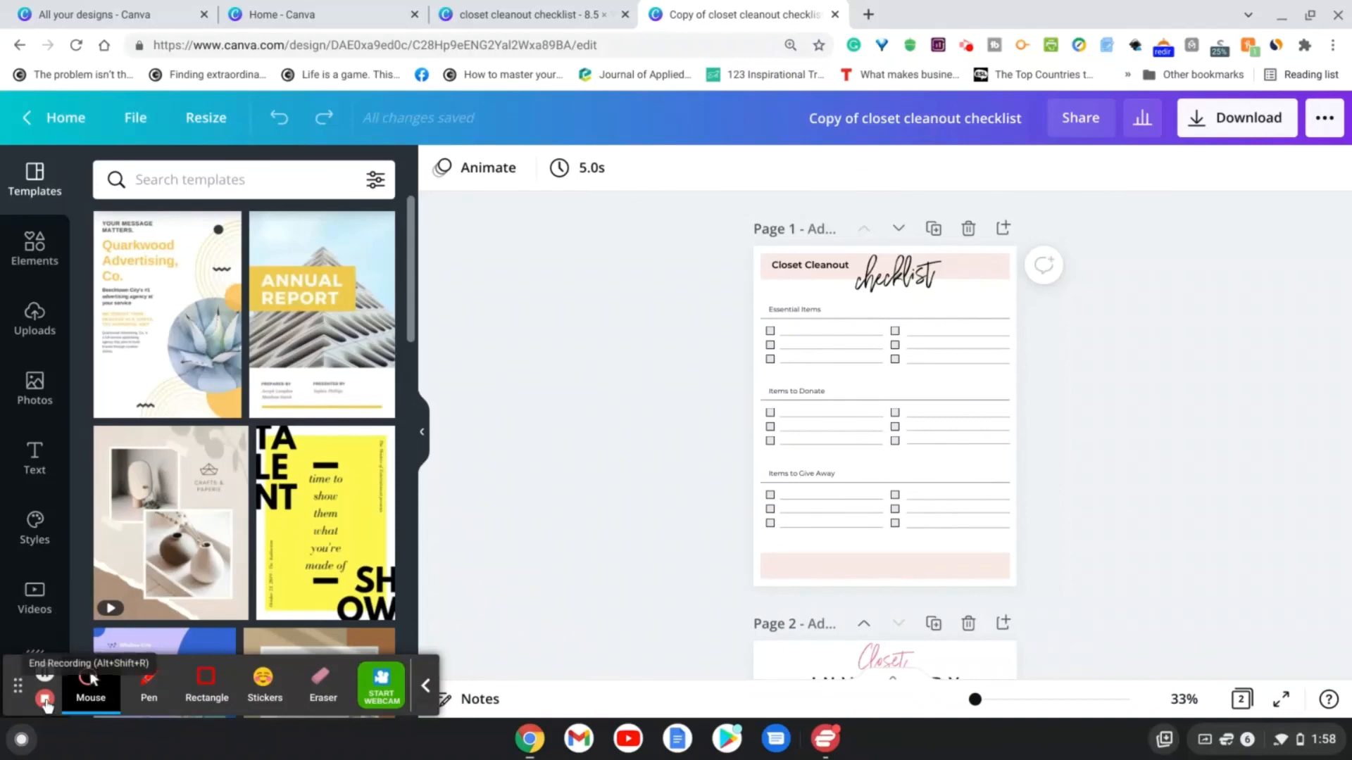